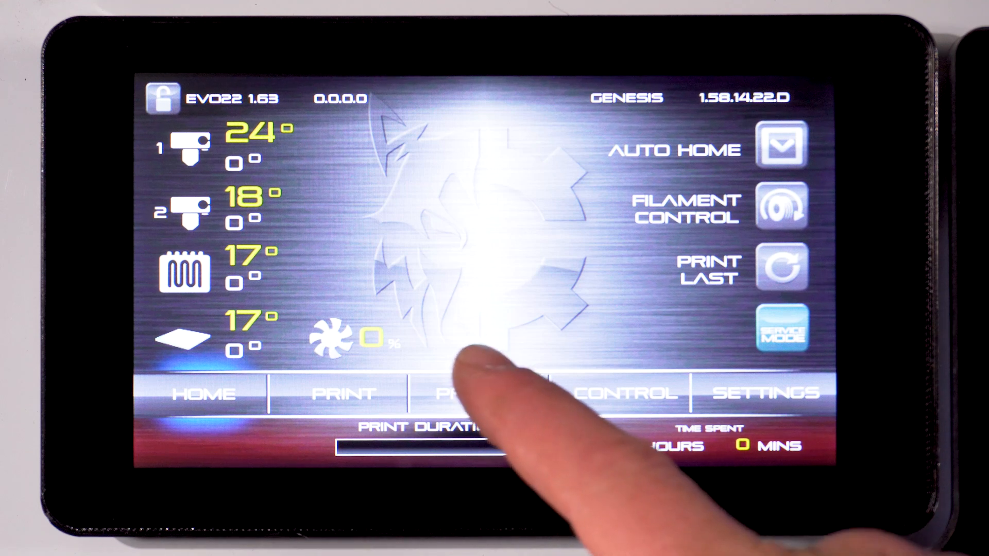
Bring up the hot end preheat options from the home screen bottom bar.
click(484, 392)
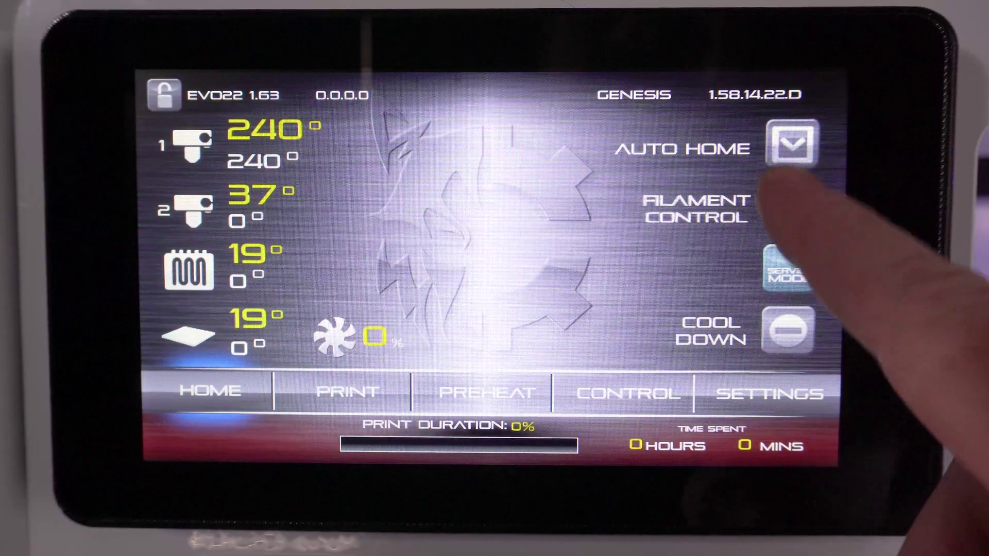
Go to Change Filament via FILAMENT CONTROL with extruder 1 selected for loading.
click(693, 210)
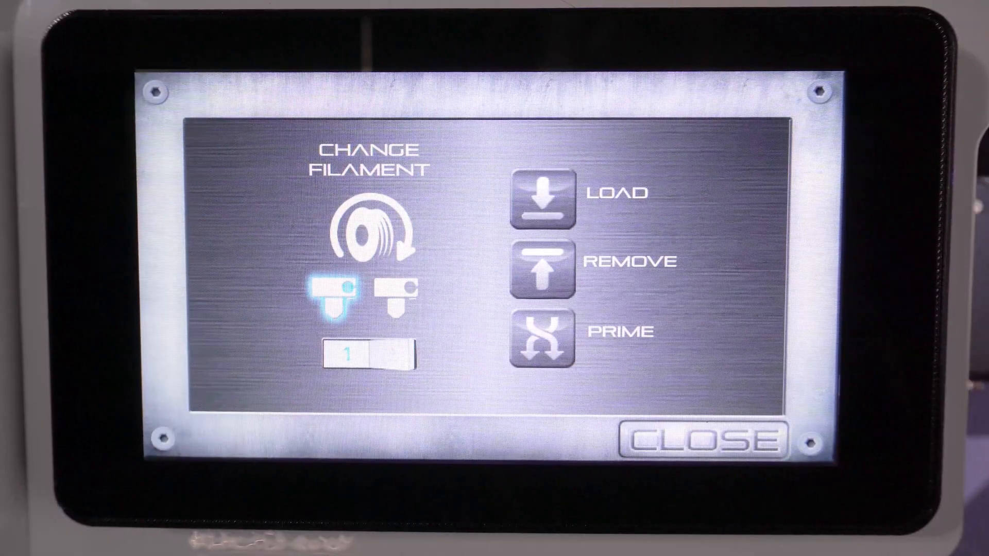